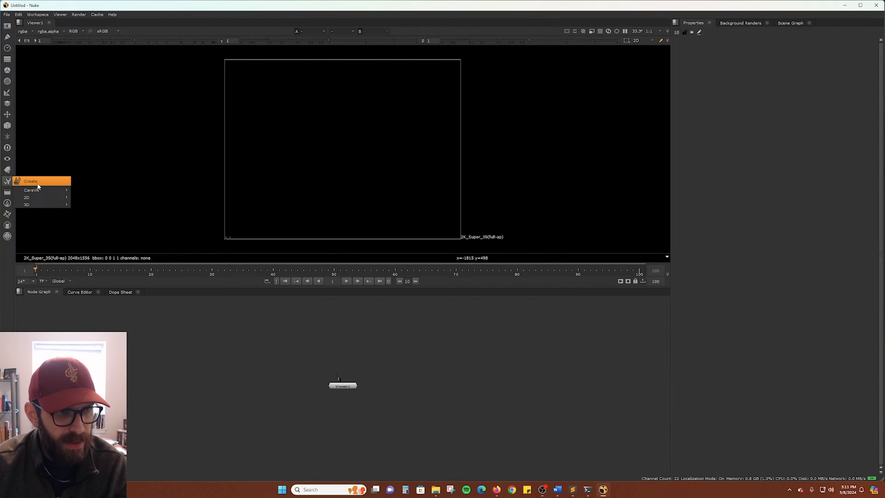
pyautogui.moveTo(27, 205)
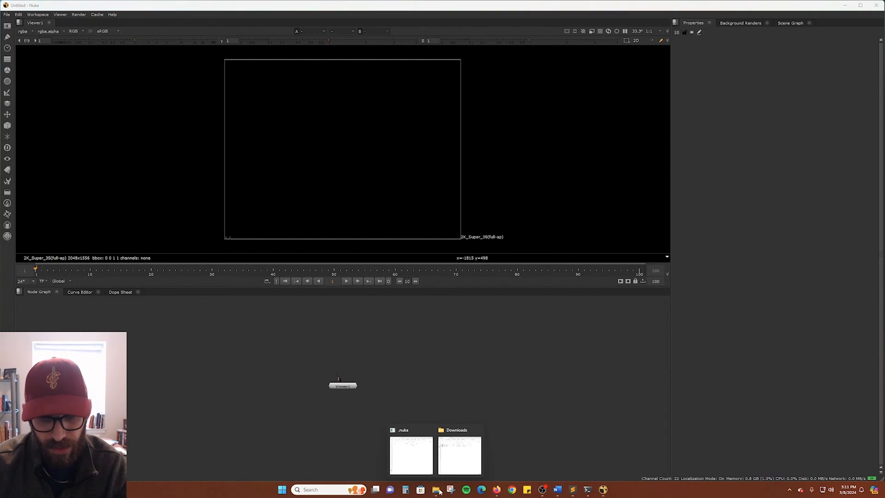
# Create a ToolSets folder in .nuke and bring IZ_NegativeChecker.nk into it from Downloads.
pyautogui.click(434, 489)
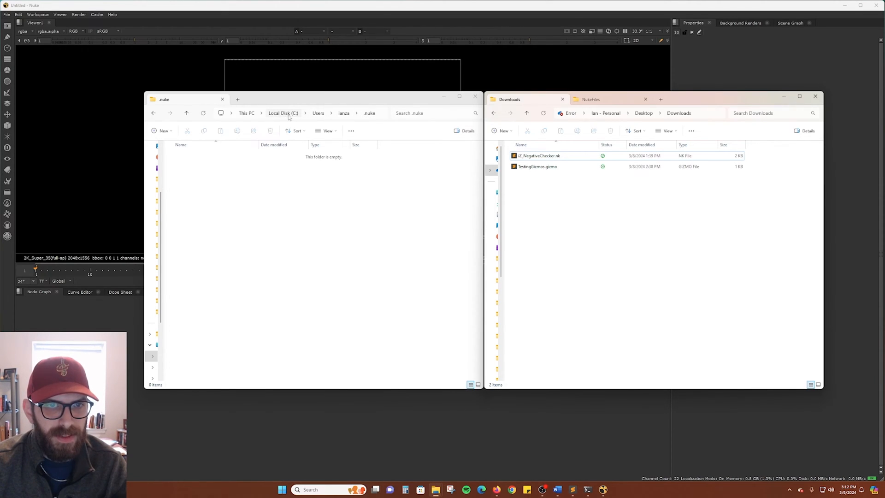
pyautogui.moveTo(318, 112)
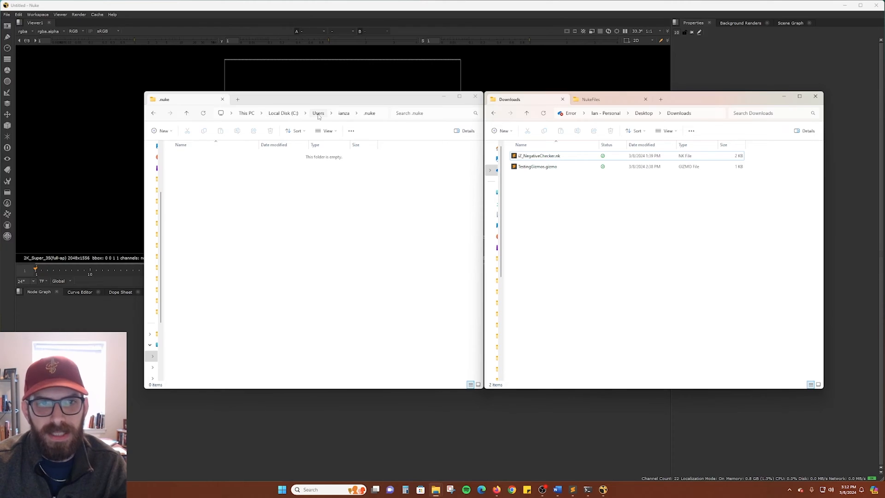
pyautogui.moveTo(343, 114)
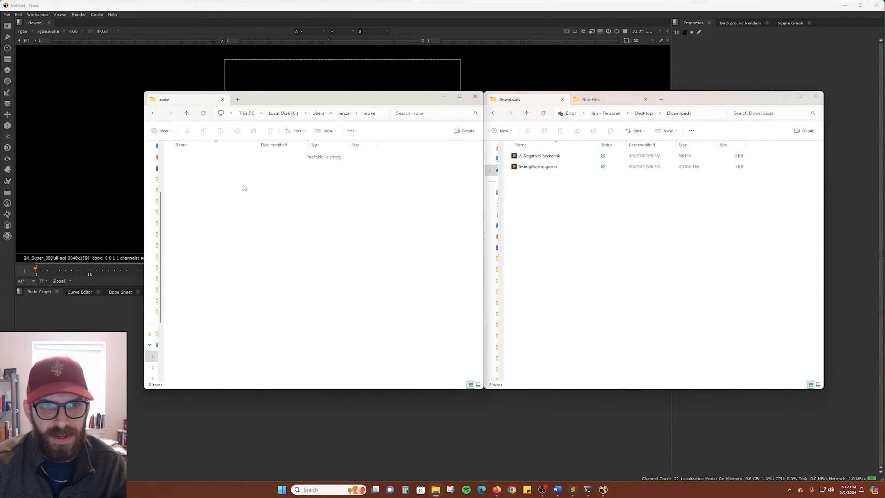
pyautogui.moveTo(213, 178)
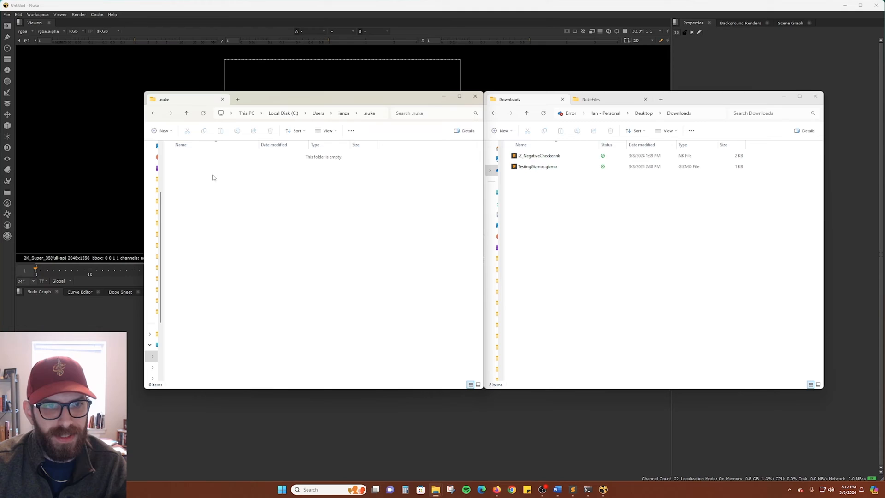
pyautogui.moveTo(245, 220)
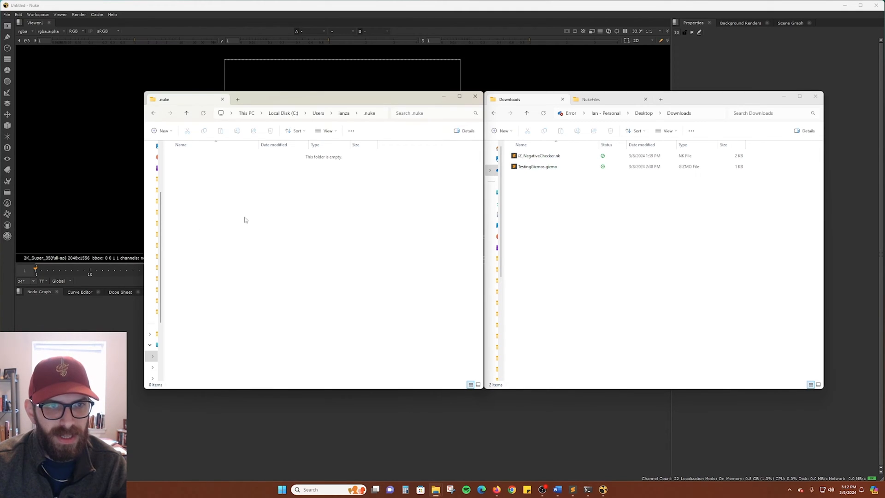
pyautogui.moveTo(255, 205)
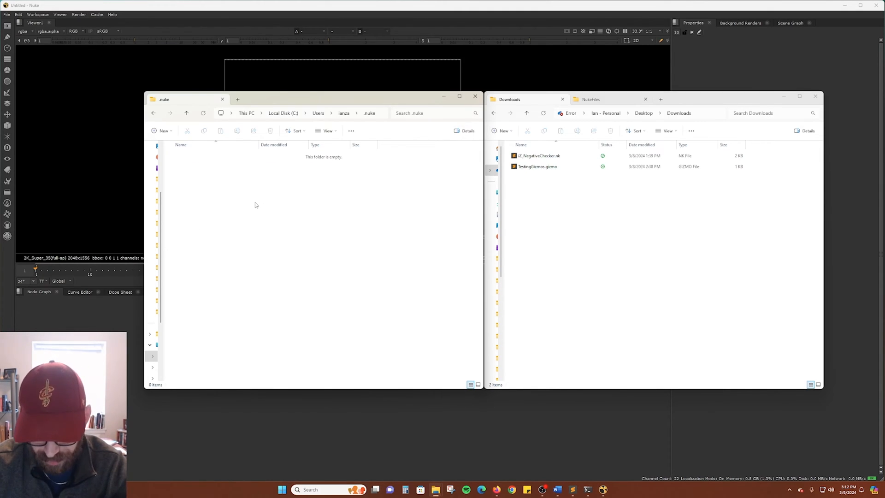
pyautogui.click(164, 130)
pyautogui.write('ToolSets')
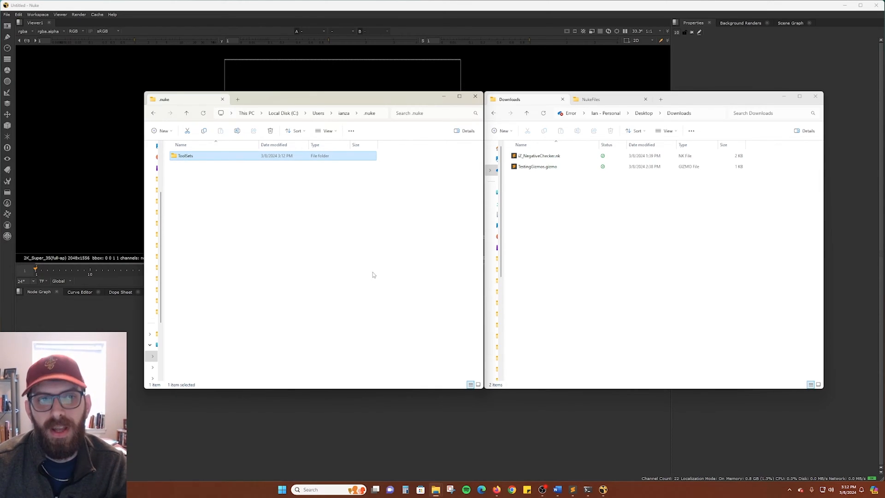
pyautogui.doubleClick(185, 155)
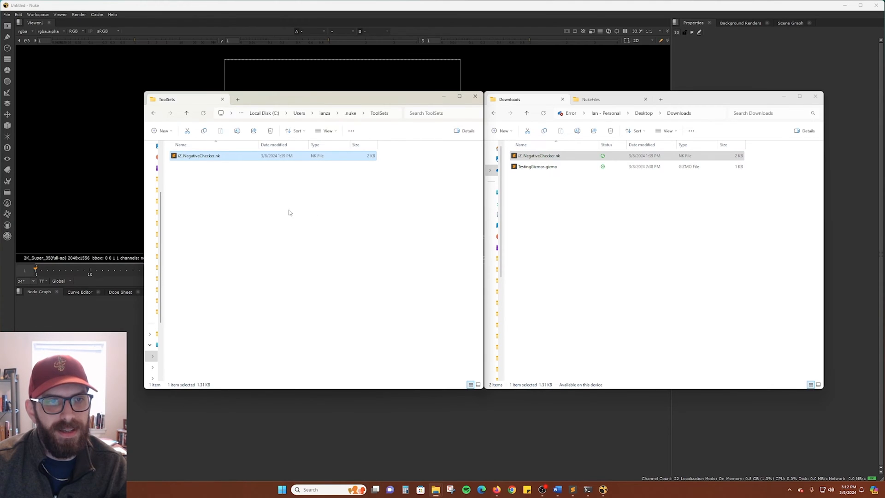
pyautogui.click(252, 198)
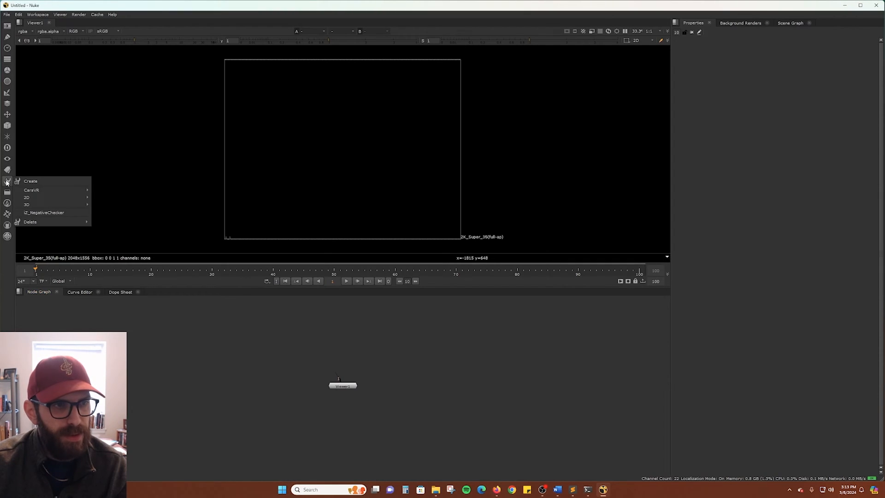
pyautogui.moveTo(44, 212)
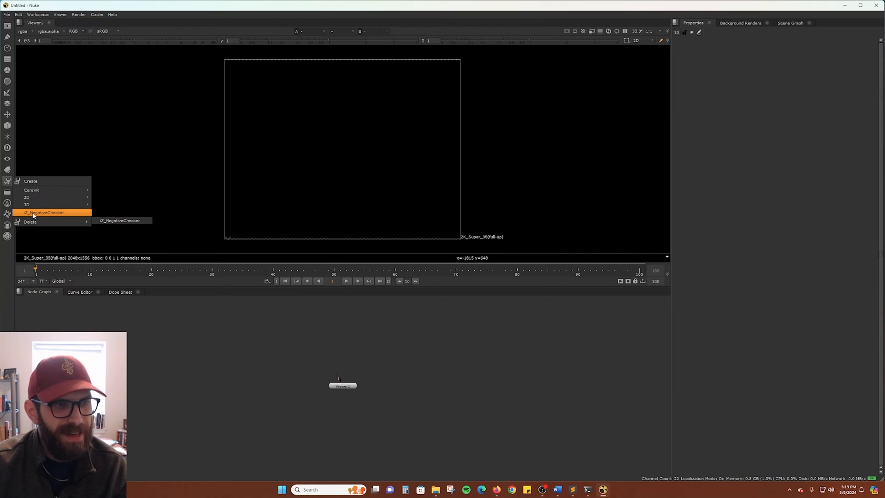
pyautogui.click(44, 212)
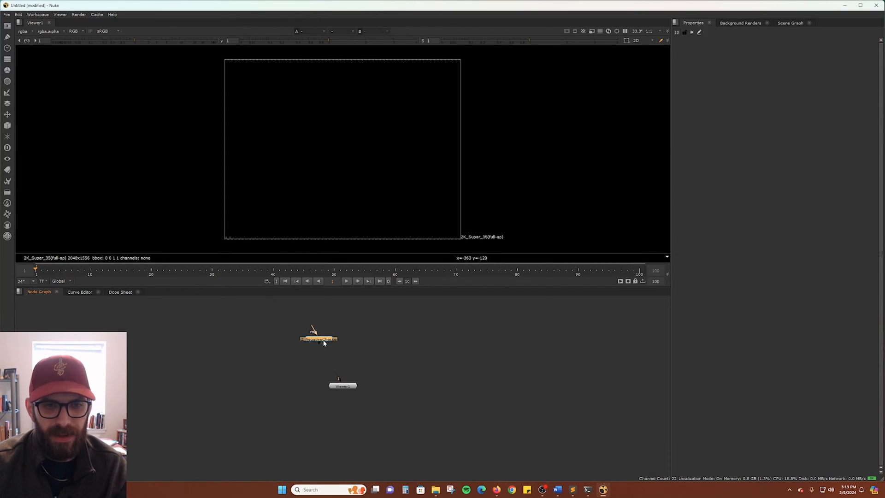
pyautogui.rightClick(343, 338)
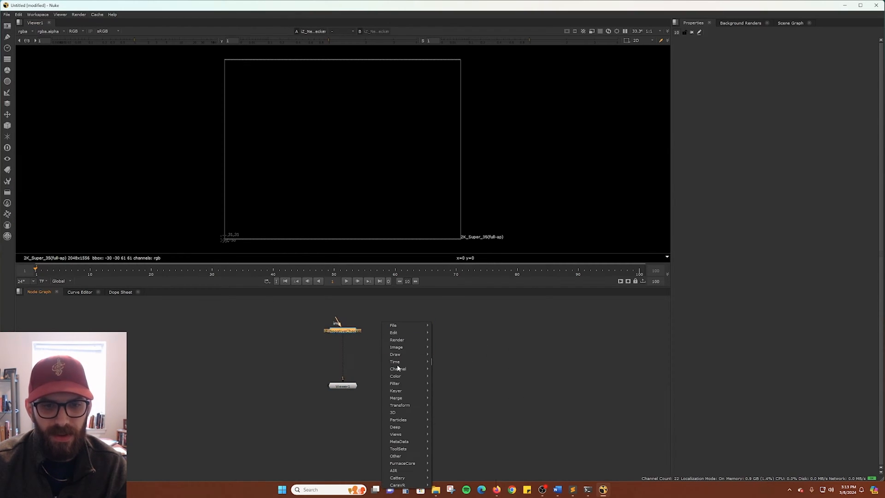
pyautogui.moveTo(398, 448)
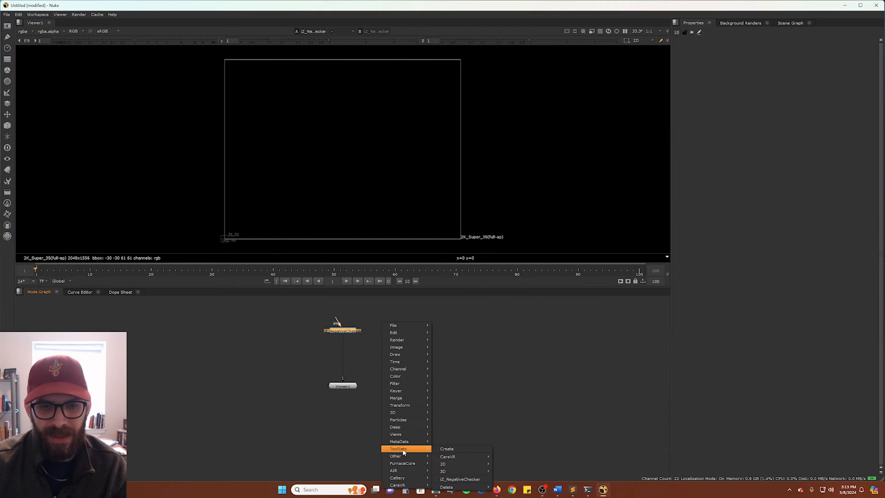
pyautogui.moveTo(460, 478)
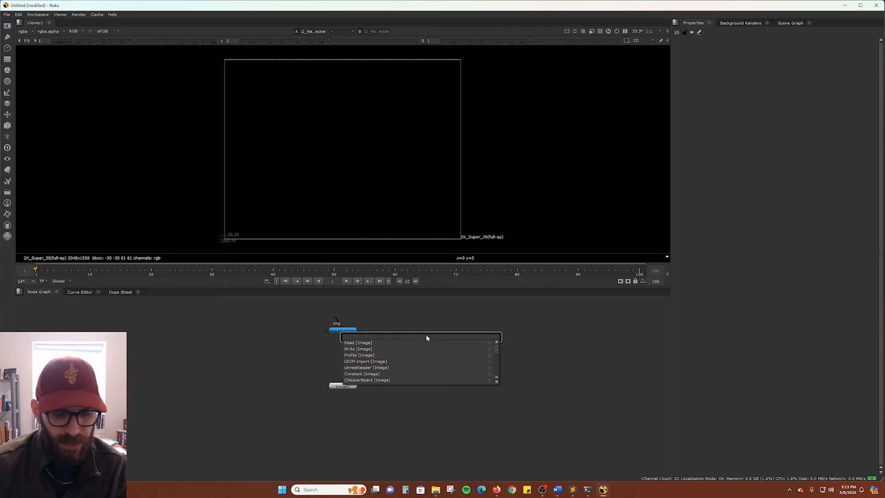
pyautogui.write('negati')
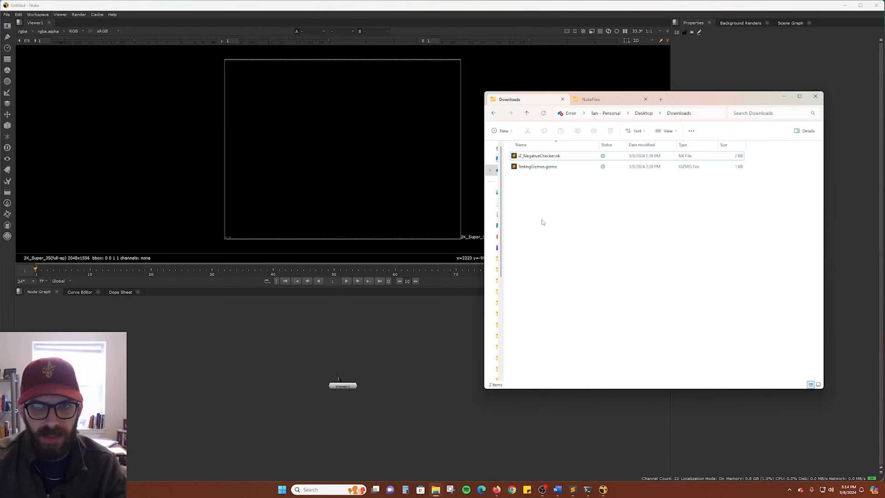
pyautogui.click(539, 155)
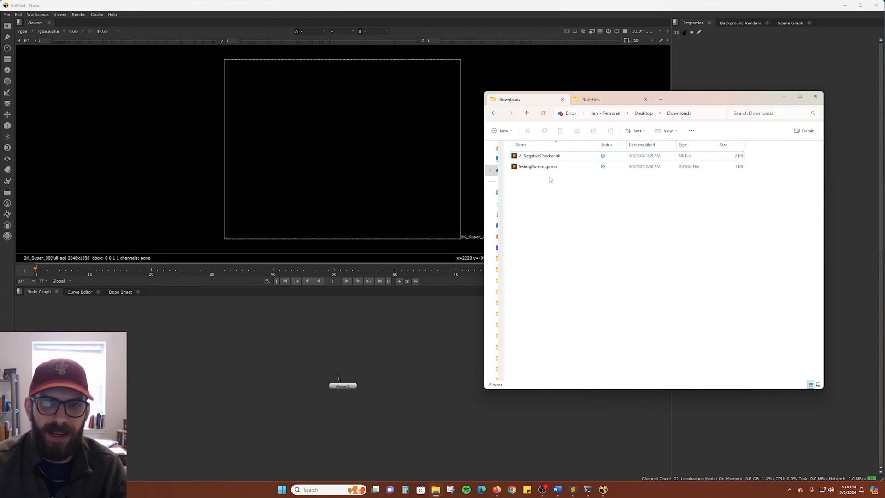
pyautogui.moveTo(541, 224)
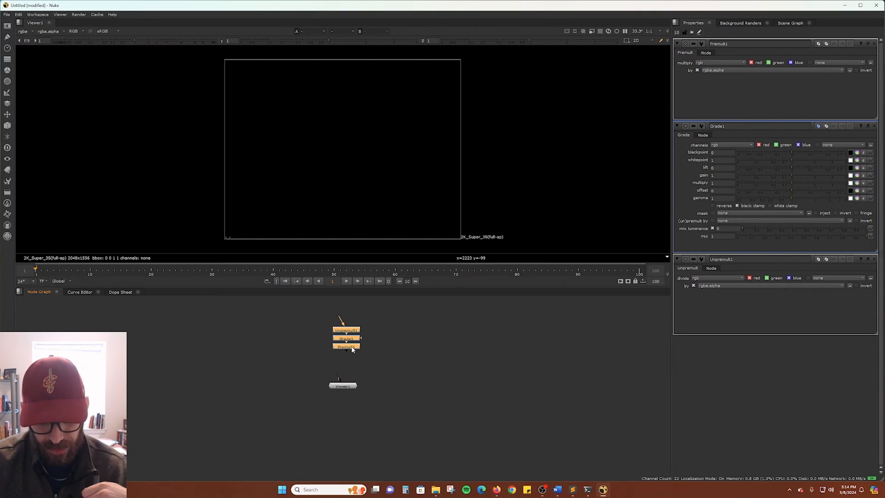
pyautogui.moveTo(386, 338)
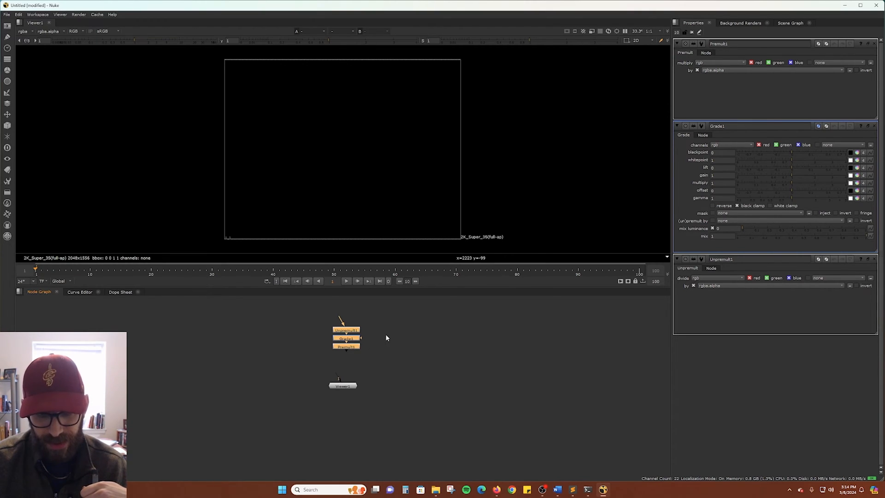
# Save the Unpremult–Grade–Premult chain as a new toolset named 'Unpremul' via ToolSets > Create.
pyautogui.rightClick(386, 337)
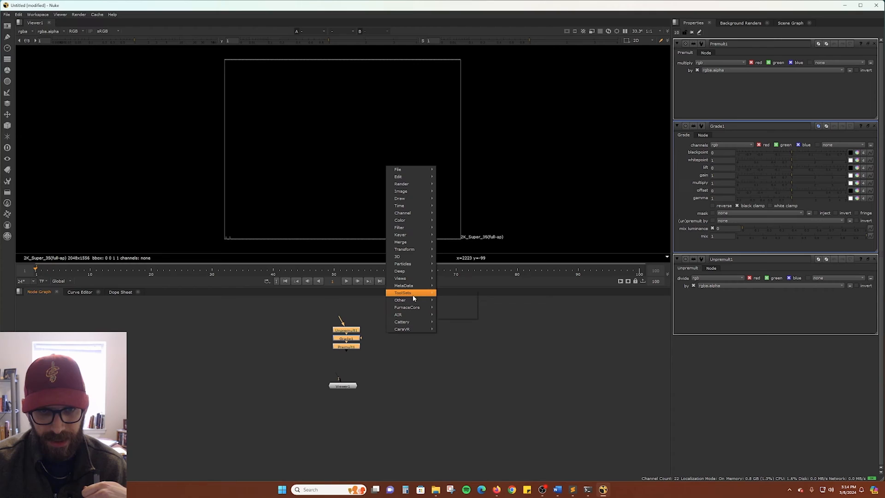
pyautogui.click(403, 292)
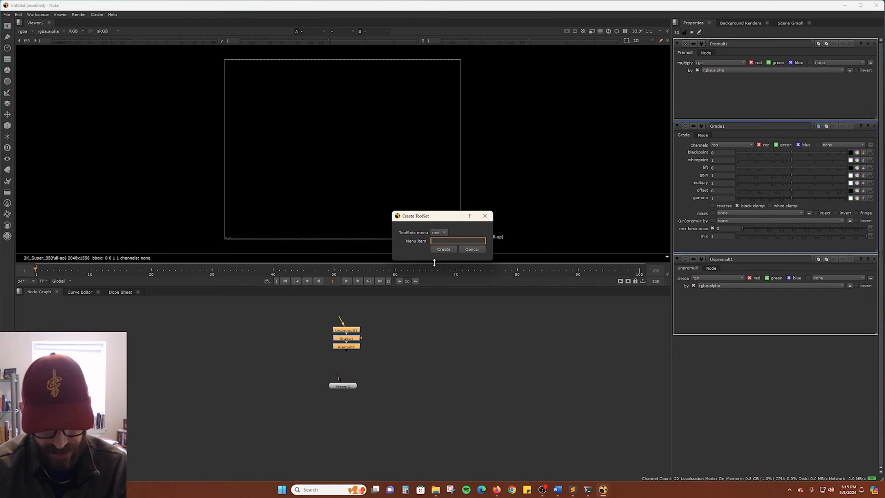
pyautogui.write('Unpremult Grade Sandy')
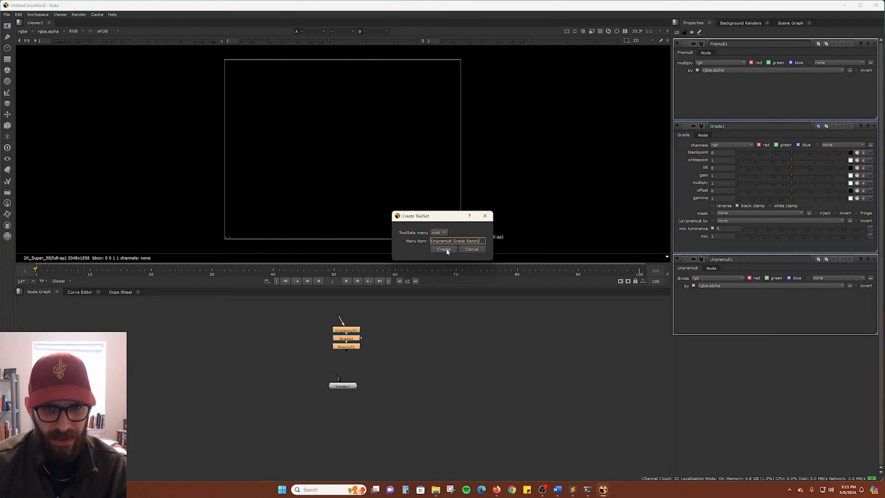
pyautogui.click(443, 250)
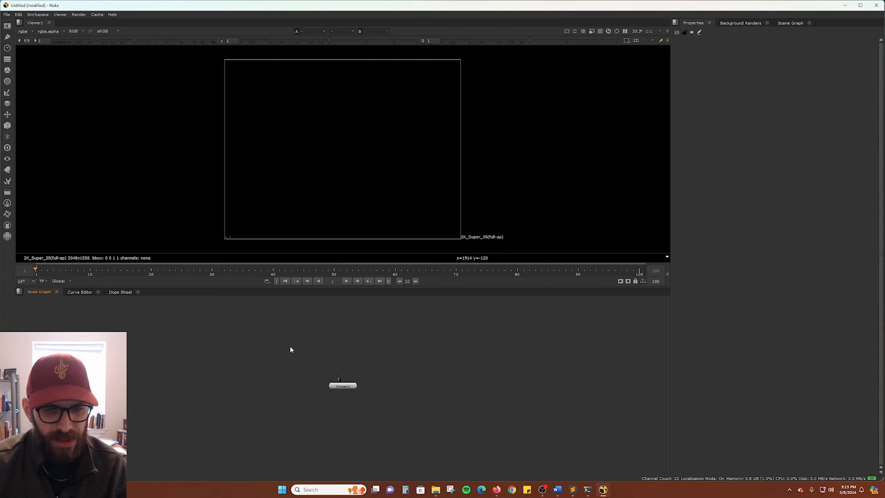
pyautogui.write('unpre')
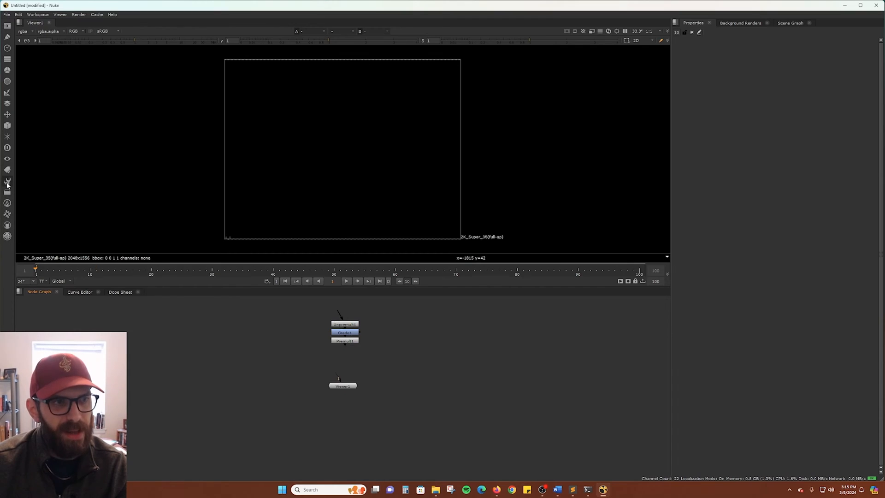
pyautogui.rightClick(202, 319)
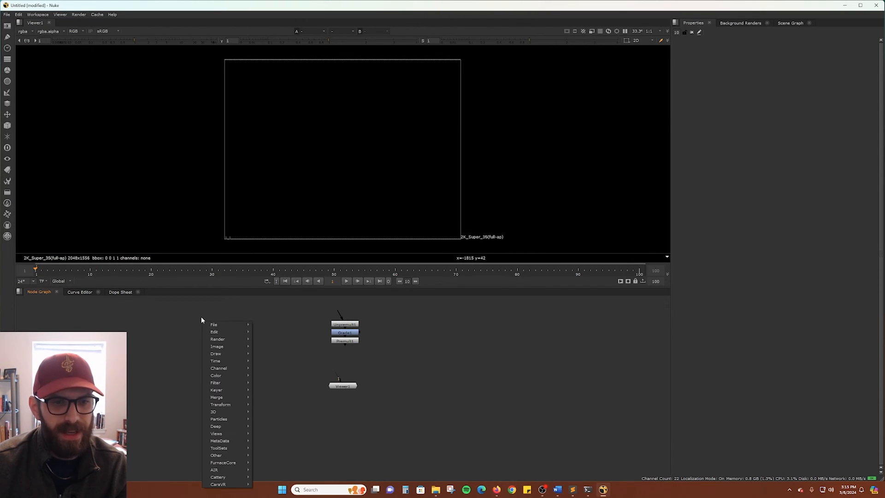
pyautogui.click(218, 448)
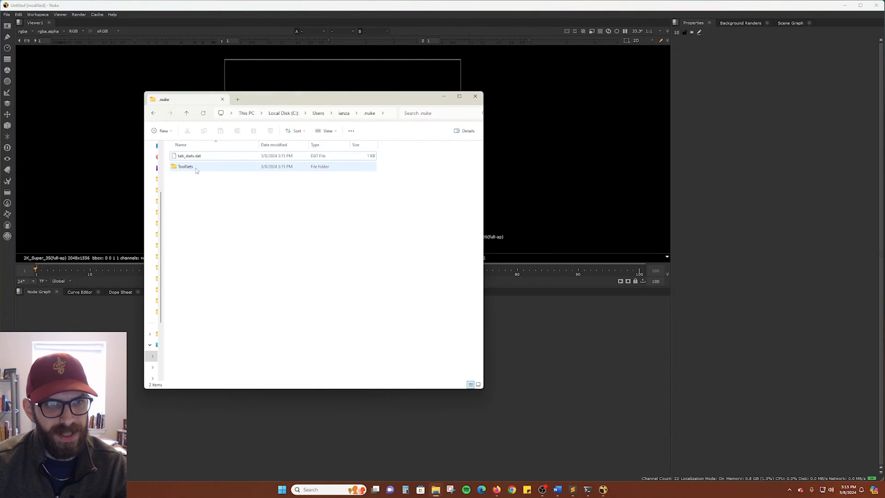
# Show Unpremult Grade Sandy.nk inside .nuke/ToolSets, with Downloads alongside.
pyautogui.click(186, 166)
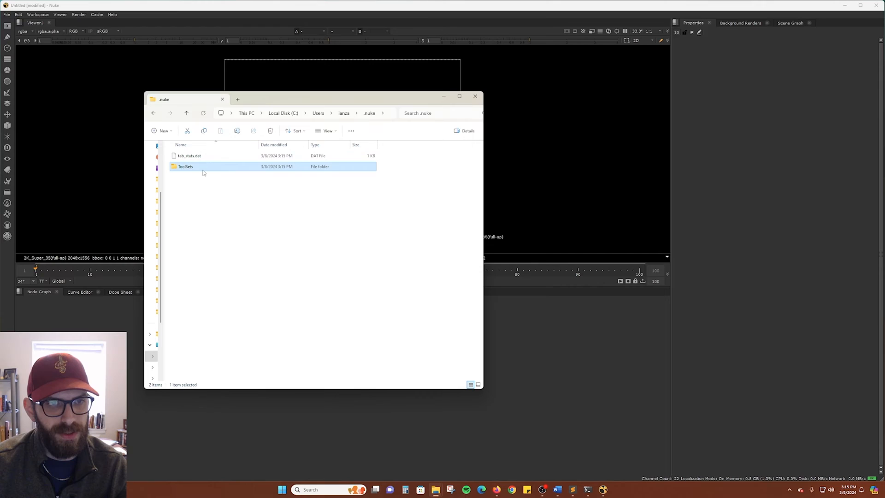
pyautogui.doubleClick(185, 166)
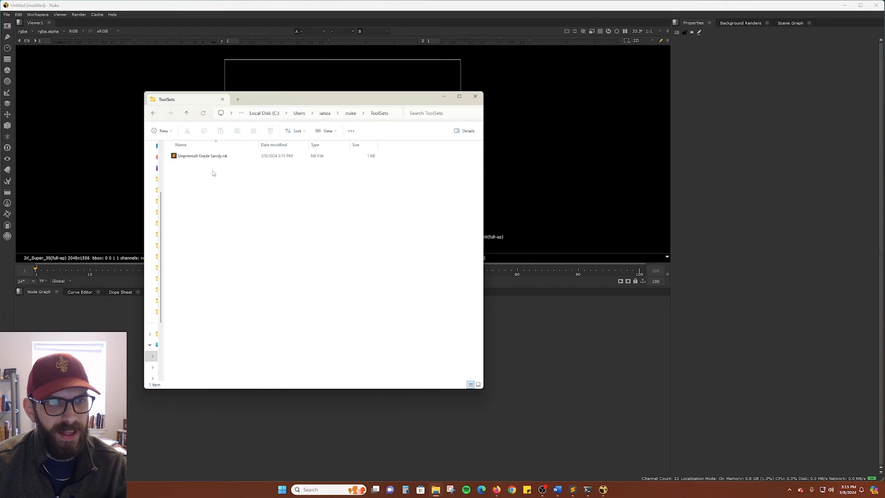
pyautogui.click(202, 155)
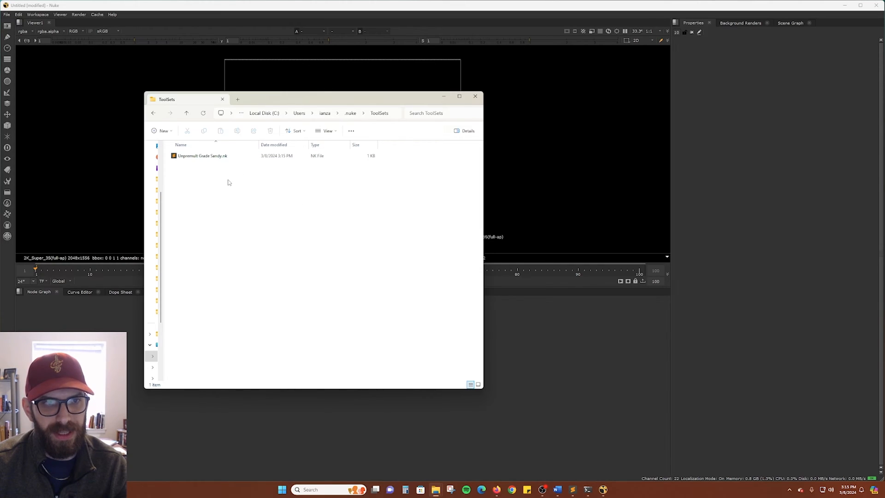
pyautogui.moveTo(425, 479)
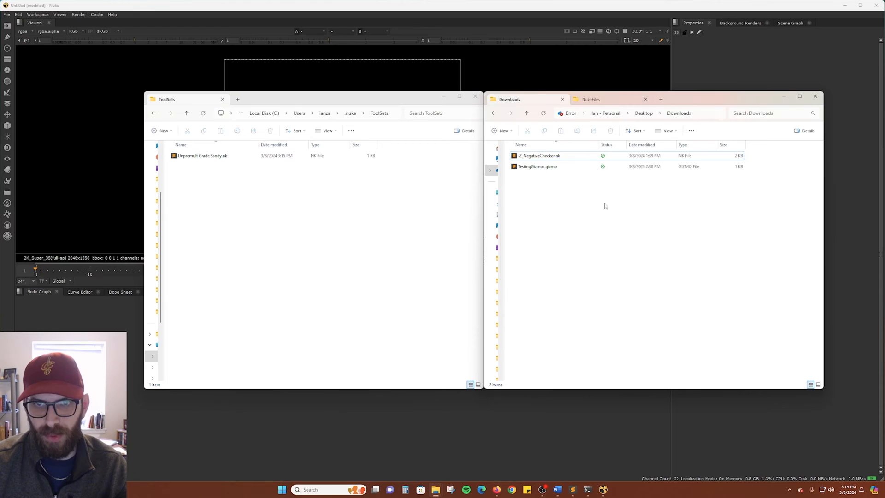
pyautogui.click(539, 155)
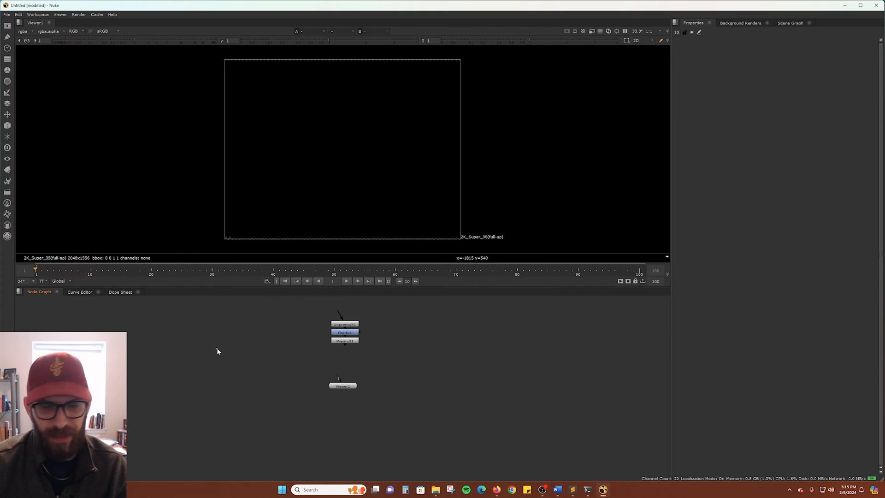
# Close the script without saving and drop a saved toolset into the fresh node graph.
pyautogui.click(877, 6)
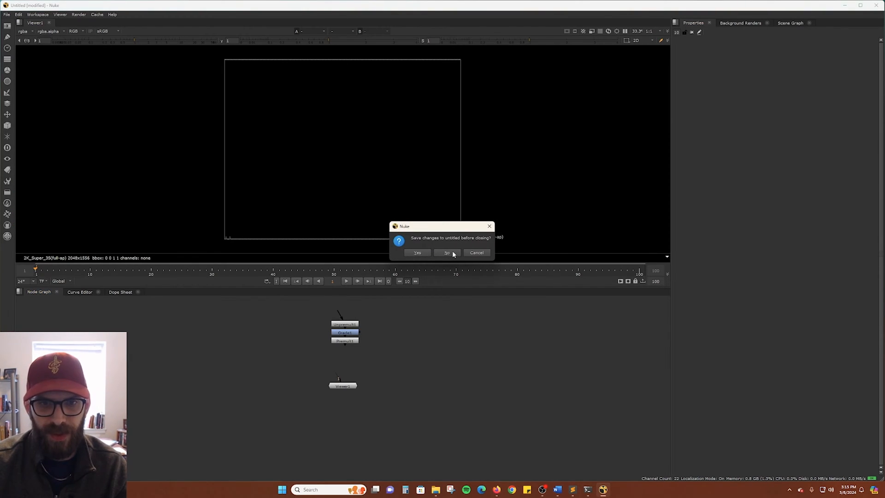
pyautogui.click(446, 252)
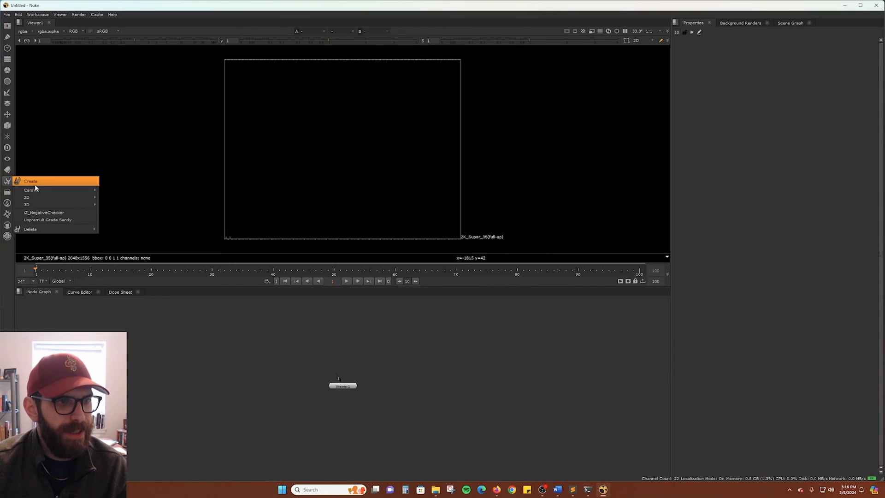
pyautogui.click(43, 213)
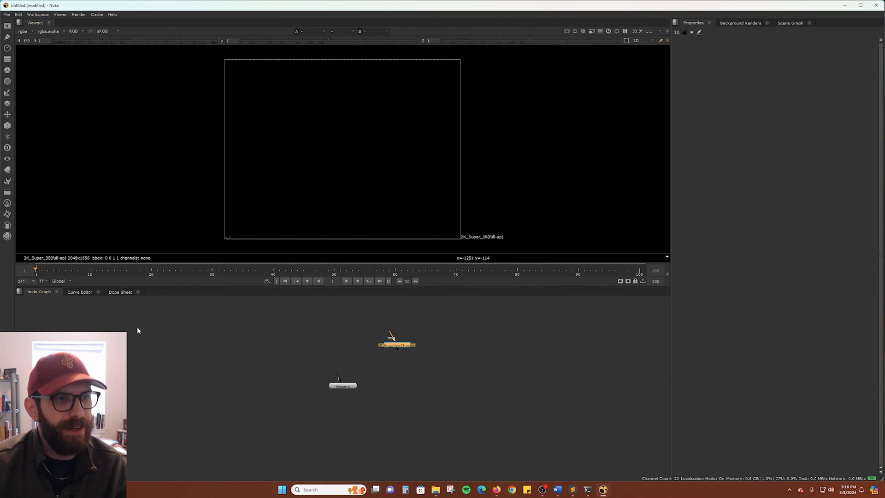
pyautogui.rightClick(396, 344)
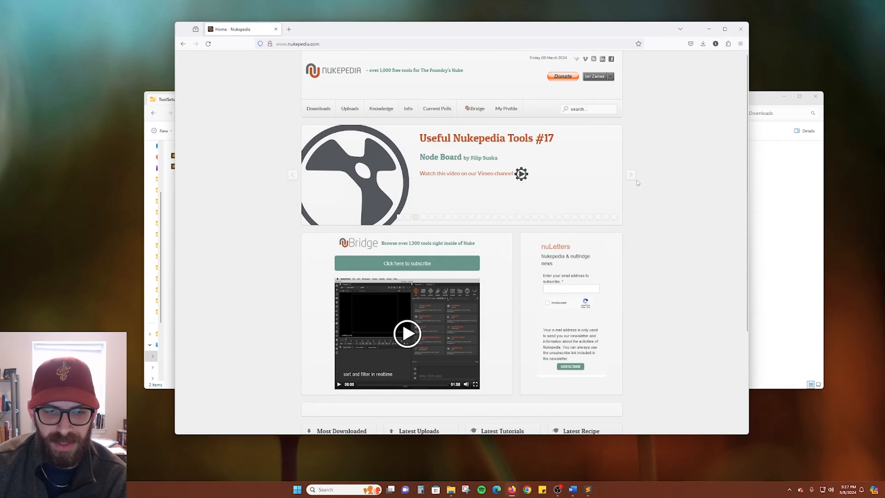
pyautogui.moveTo(659, 160)
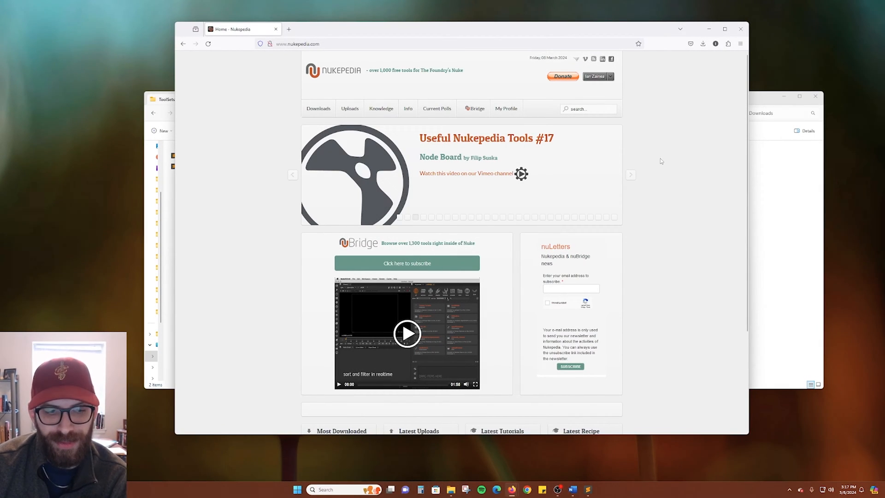
pyautogui.moveTo(650, 148)
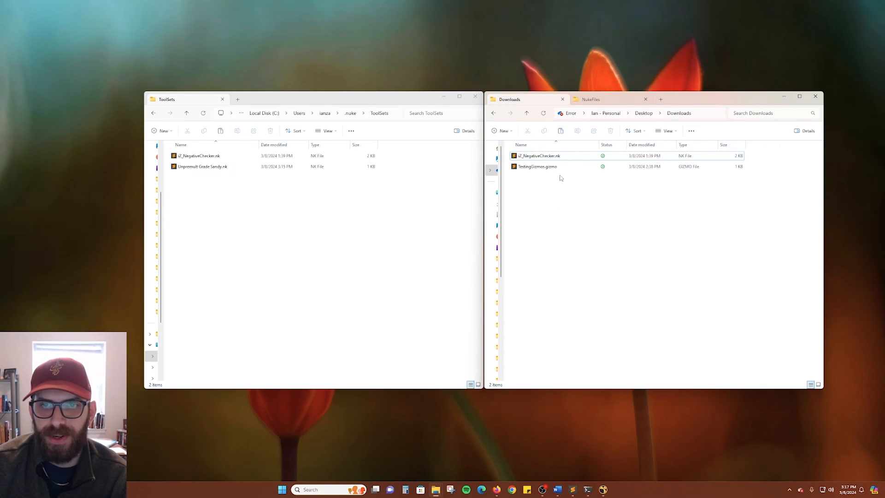
# Return from Nukepedia to the empty Nuke script.
pyautogui.click(536, 166)
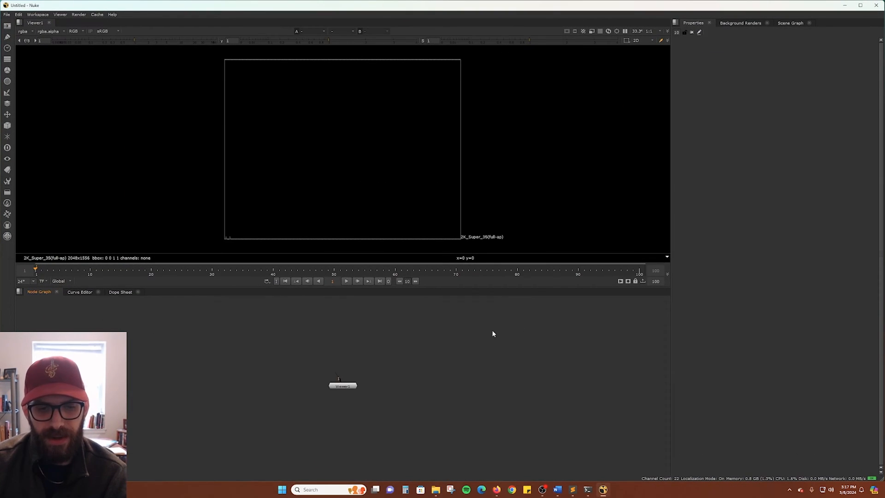
# Add a TestingGizmos node feeding the Viewer via the Tab search.
pyautogui.write('testinggizmos')
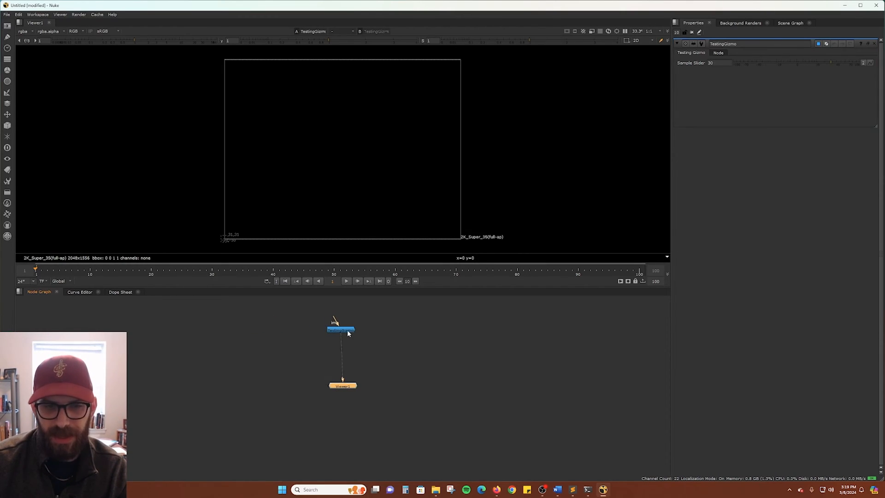
# Create TestingGizmos from the node menu's Other > All plugins > T list.
pyautogui.rightClick(335, 330)
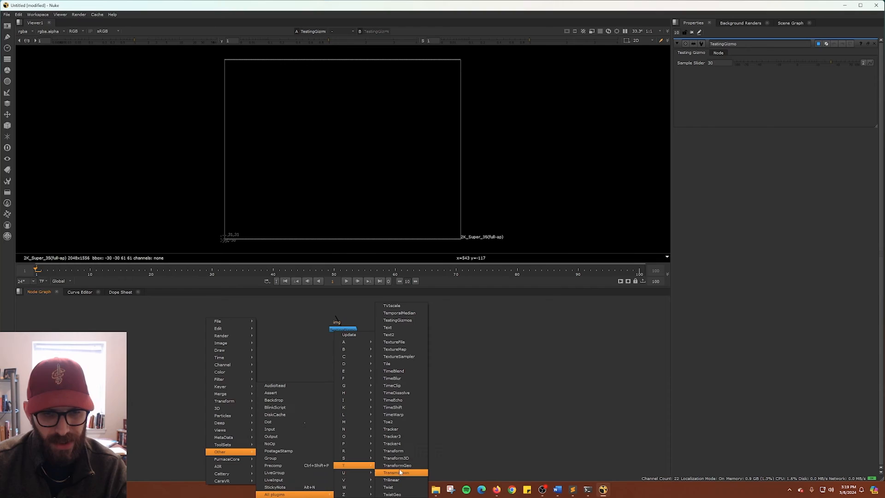
pyautogui.moveTo(401, 421)
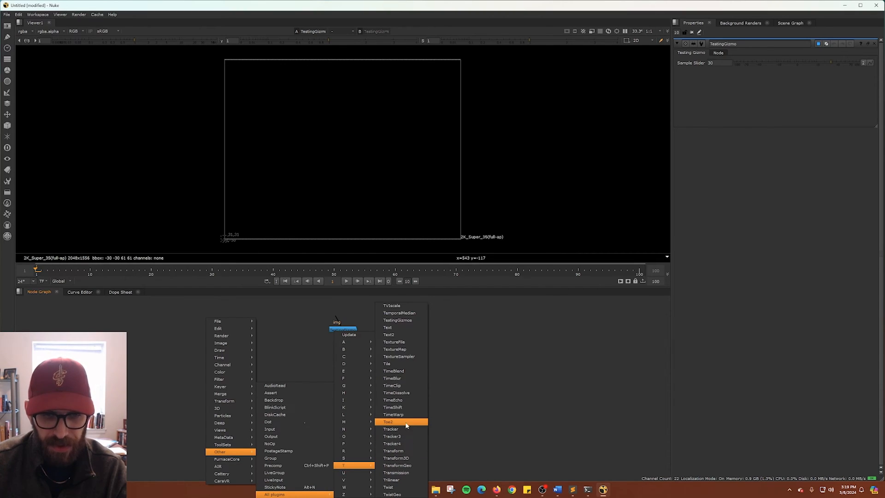
pyautogui.moveTo(415, 356)
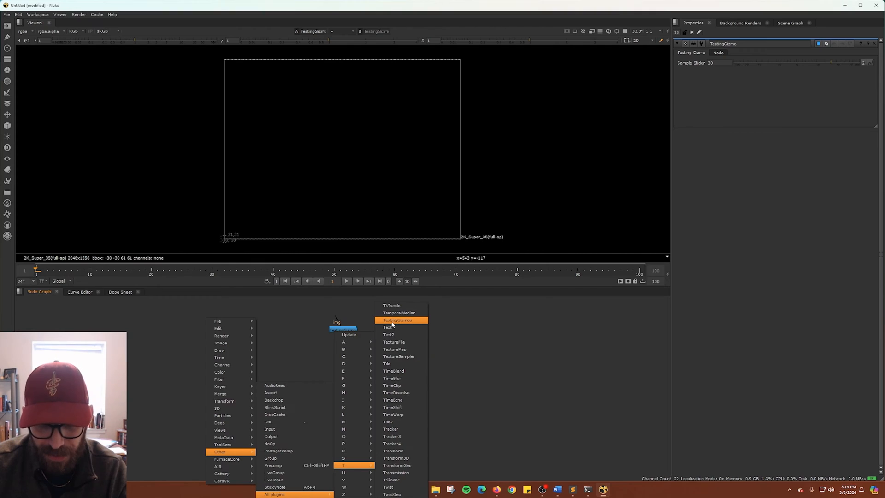
pyautogui.click(397, 319)
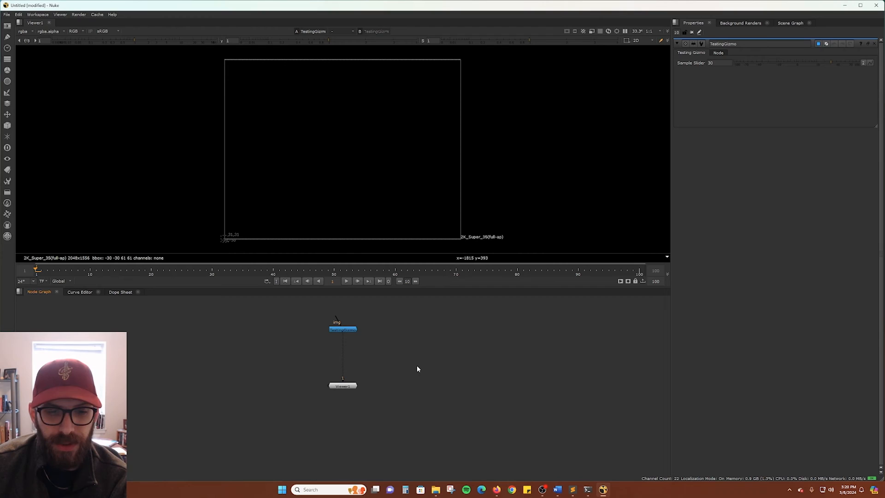
pyautogui.moveTo(634, 184)
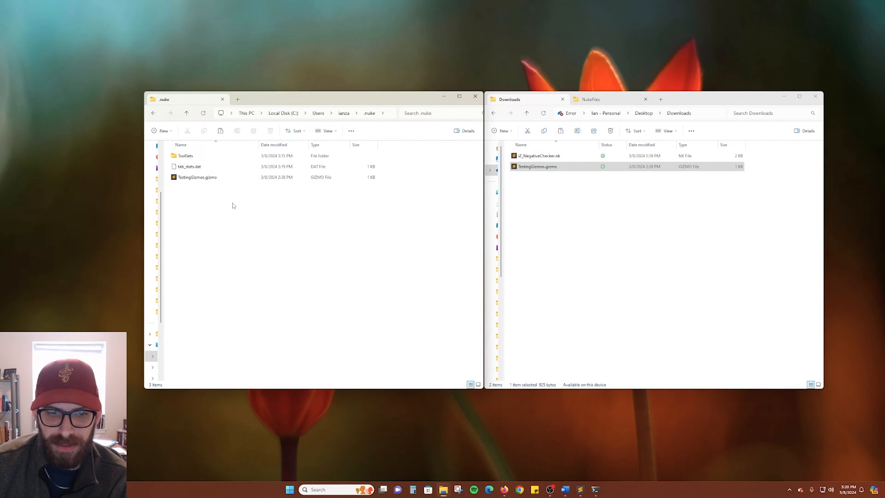
pyautogui.moveTo(717, 88)
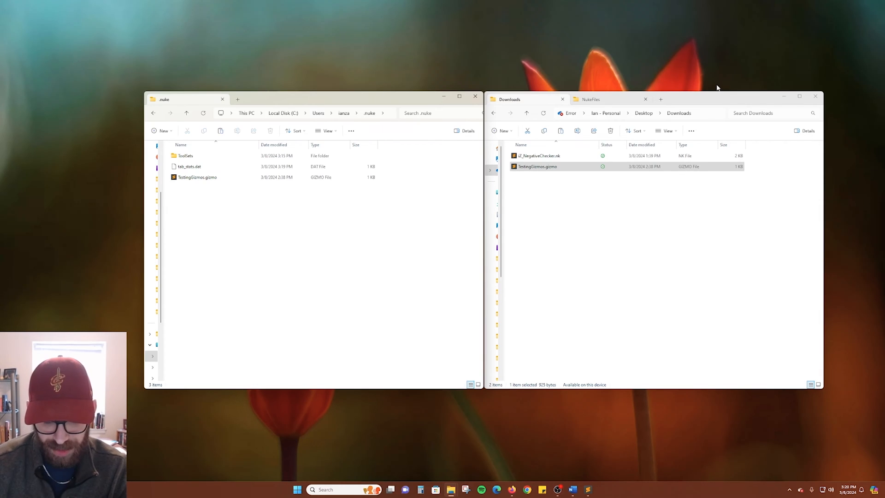
# Place TestingGizmos.gizmo from Downloads into .nuke and move over to Sublime Text.
pyautogui.click(564, 166)
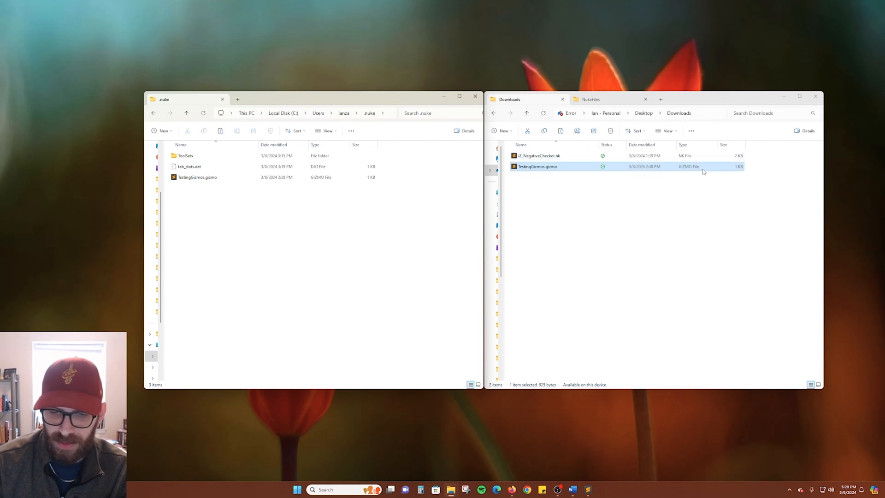
pyautogui.click(592, 239)
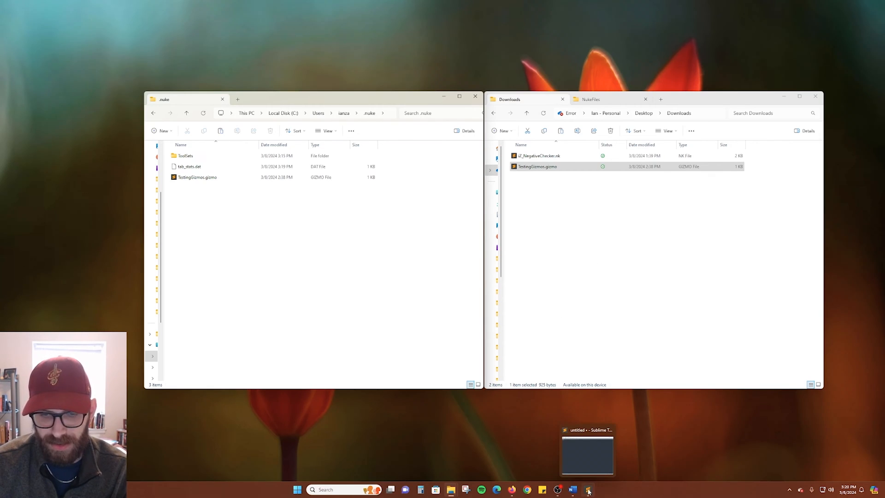
pyautogui.click(586, 450)
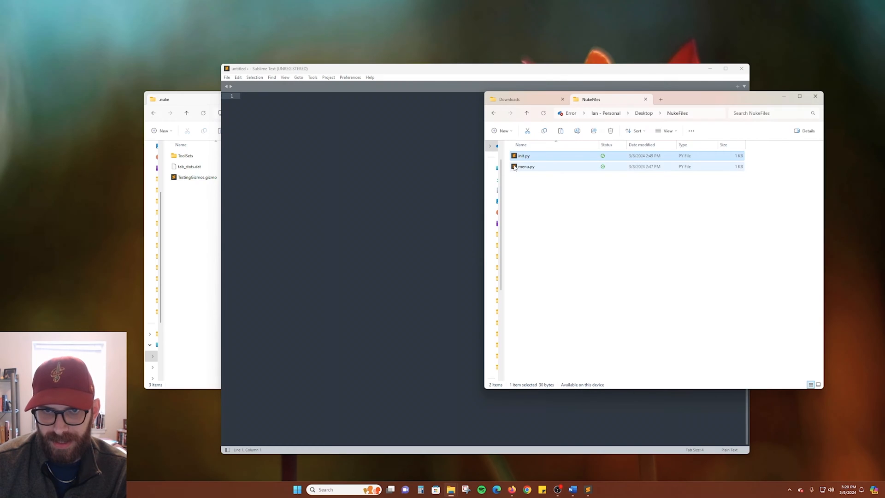
# Edit menu.py from NukeFiles and save a copy of it into the .nuke folder.
pyautogui.doubleClick(525, 166)
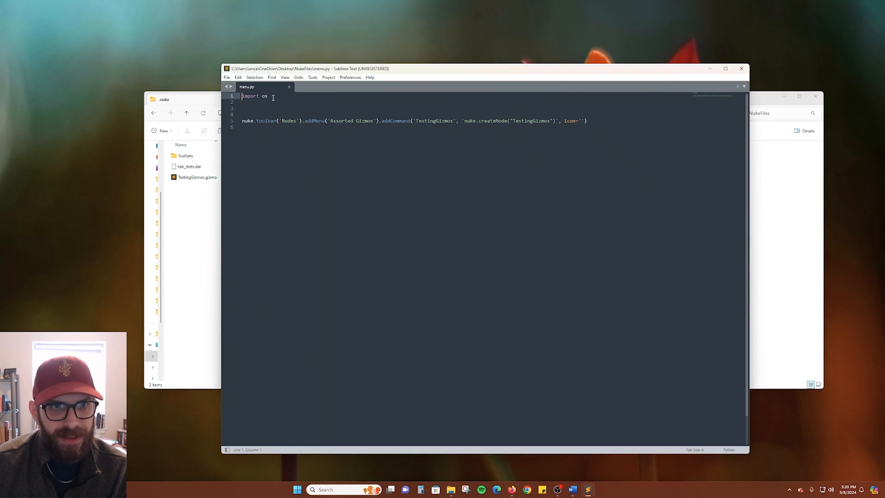
pyautogui.press('ctrl+a')
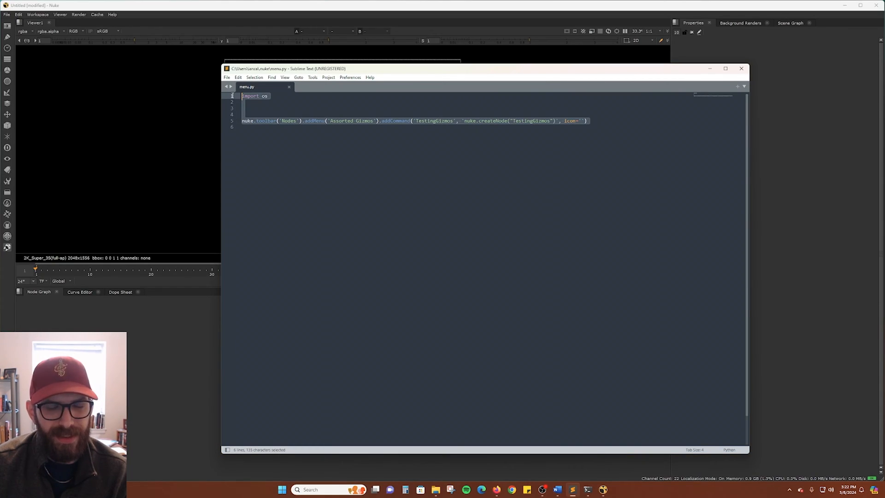
pyautogui.click(243, 121)
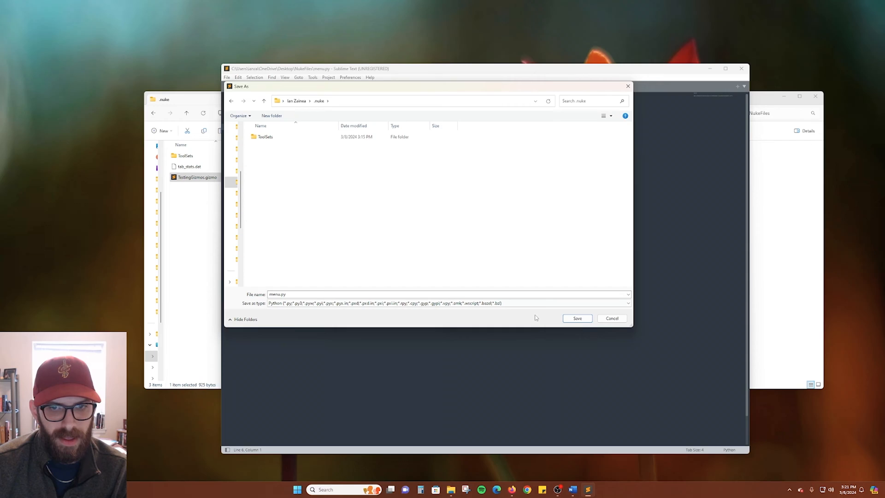
pyautogui.click(575, 317)
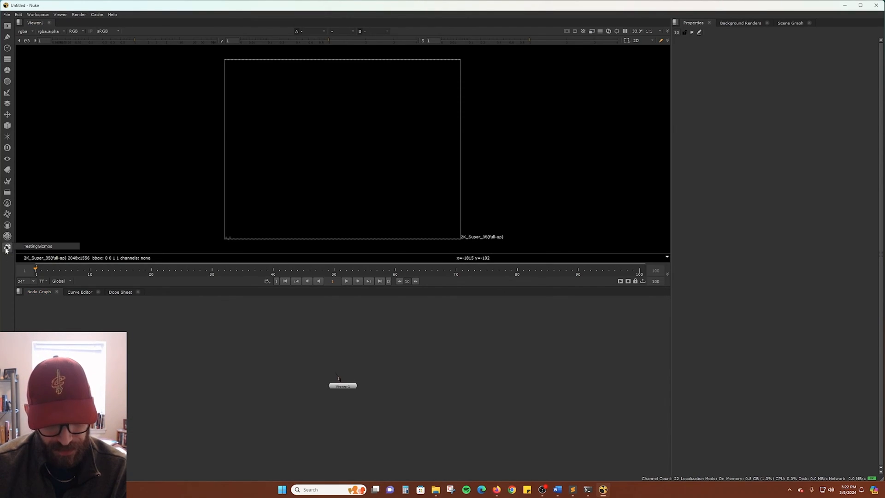
pyautogui.click(37, 245)
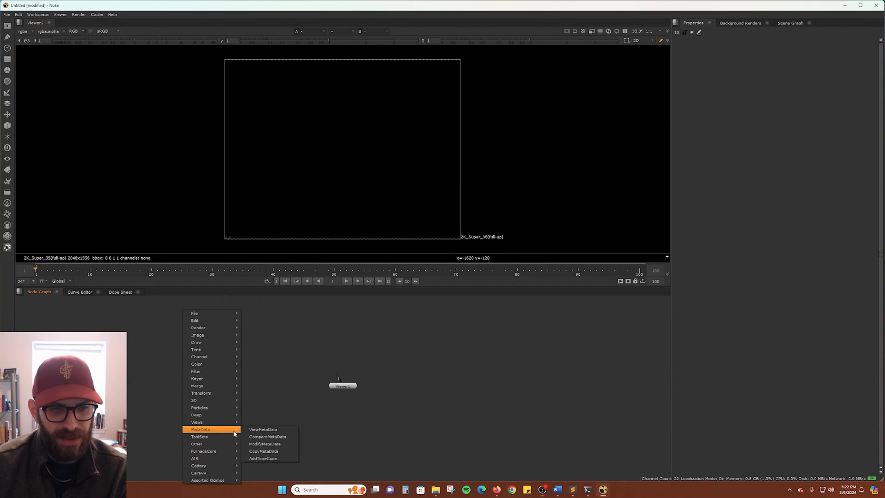
pyautogui.moveTo(212, 480)
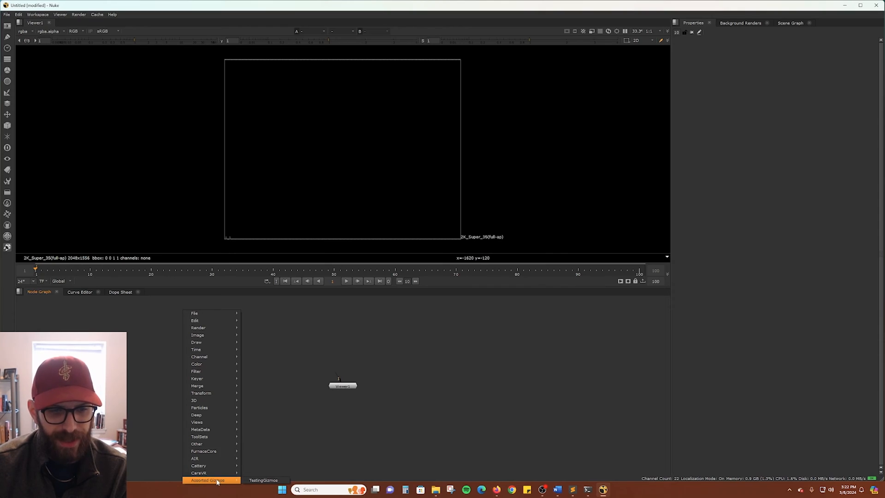
pyautogui.moveTo(194, 400)
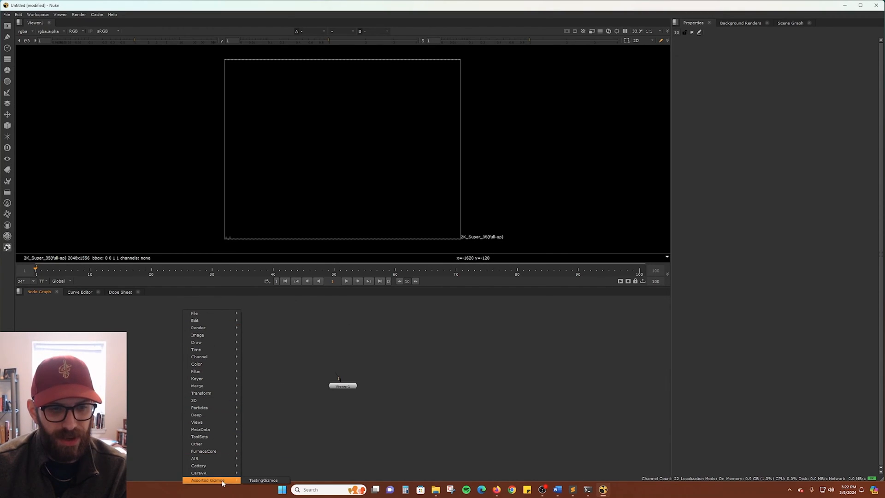
pyautogui.click(263, 479)
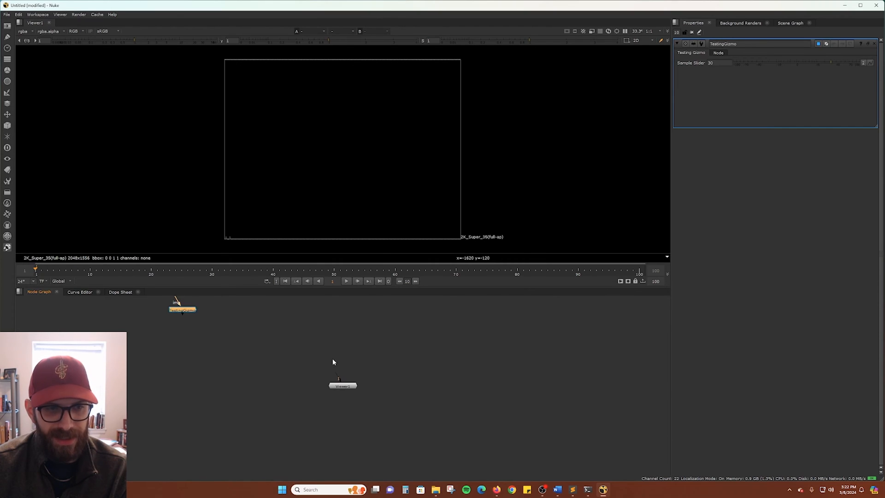
pyautogui.write('te')
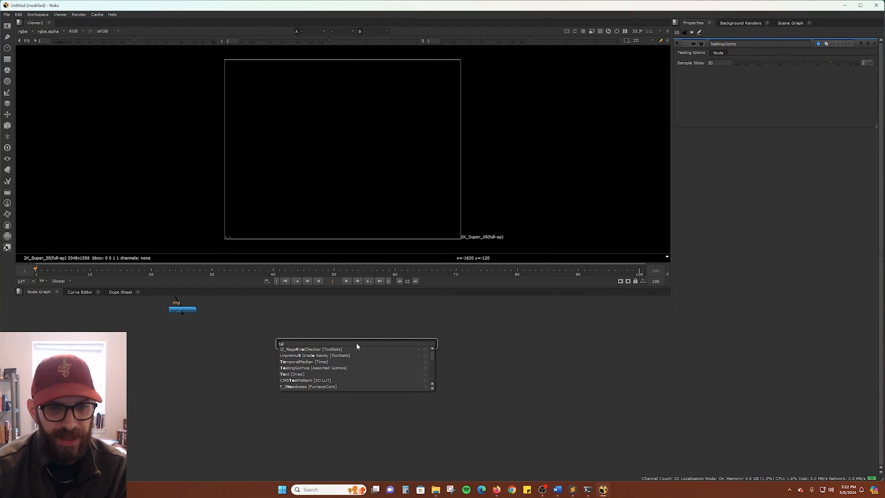
pyautogui.click(312, 368)
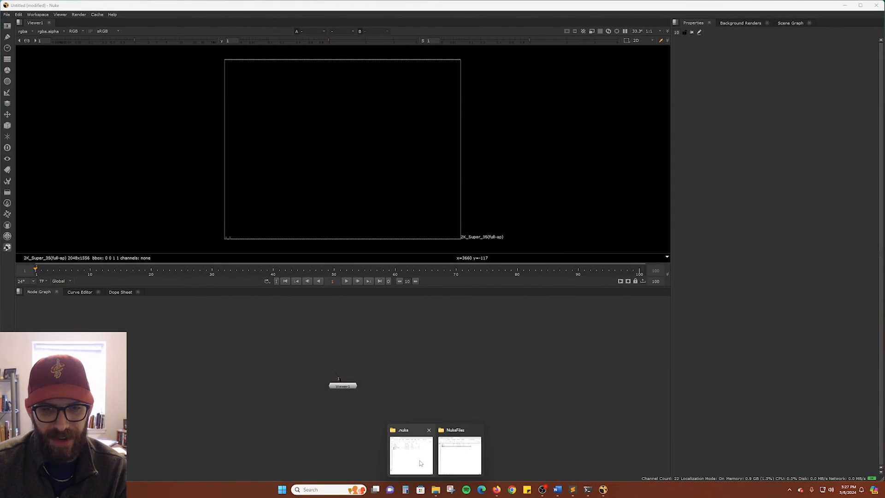
# Add a new folder named Gizmos inside .nuke.
pyautogui.click(410, 454)
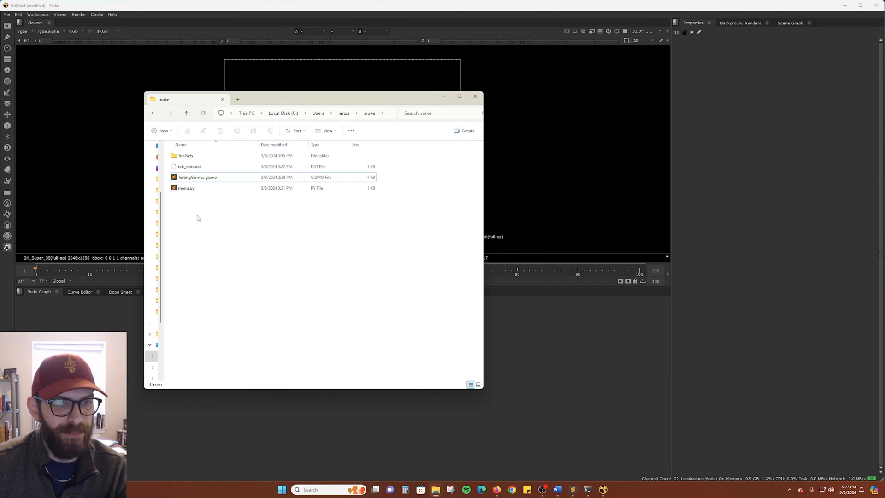
pyautogui.click(163, 130)
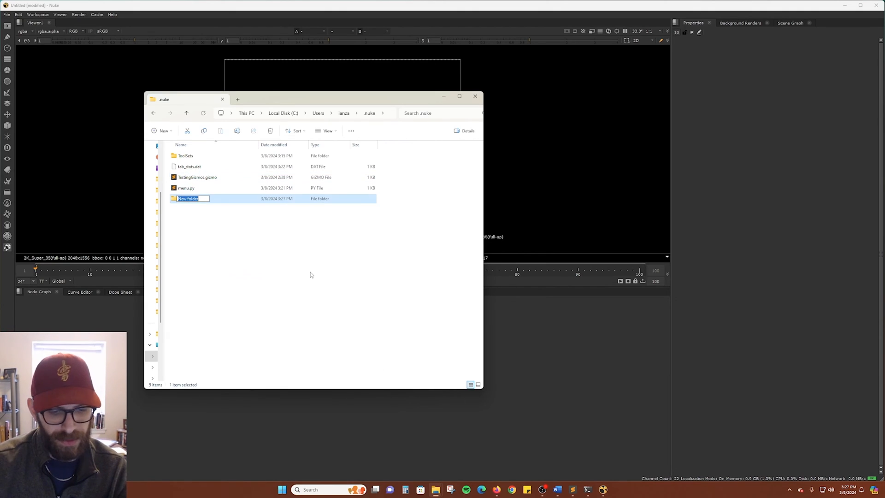
pyautogui.write('Gizmos')
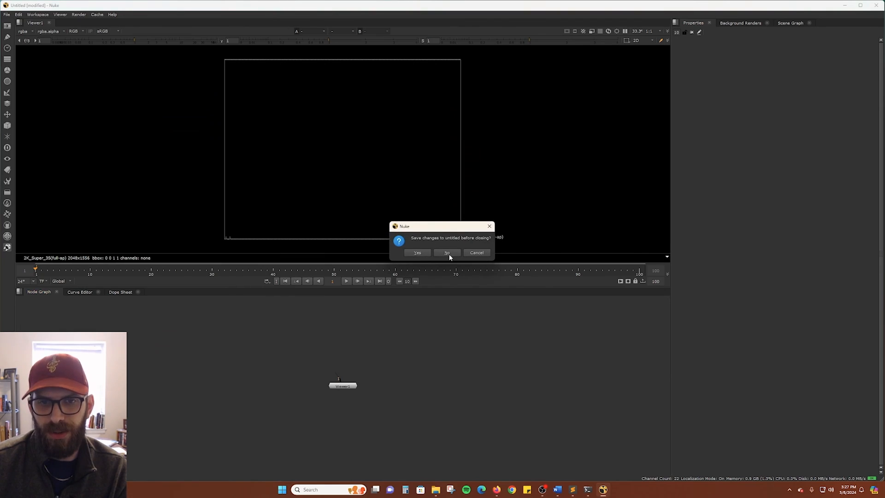
# Discard the unsaved script and acknowledge the 'TestingGizmos: Unknown command' error on relaunch.
pyautogui.click(446, 252)
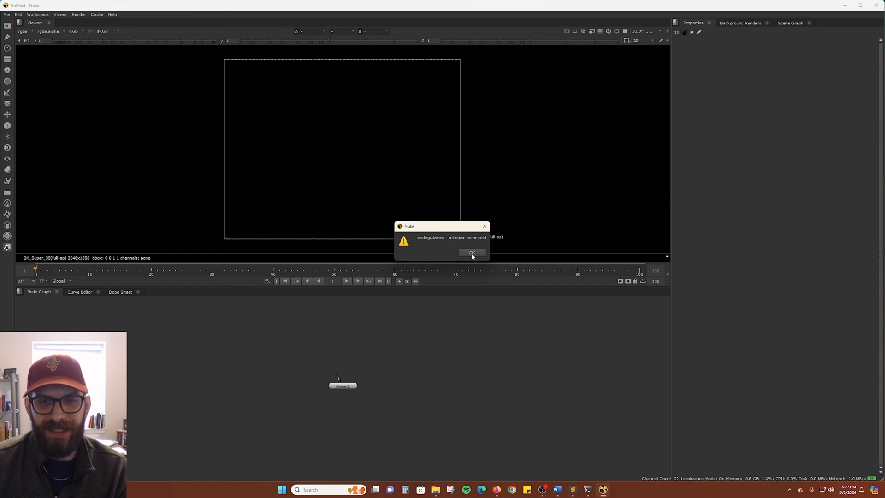
pyautogui.click(472, 253)
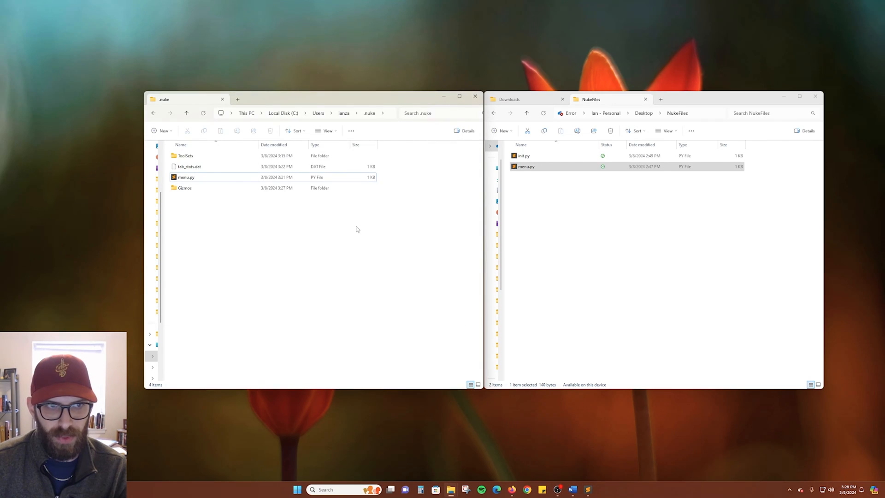
# Open NukeFiles' init.py in Sublime Text.
pyautogui.doubleClick(523, 155)
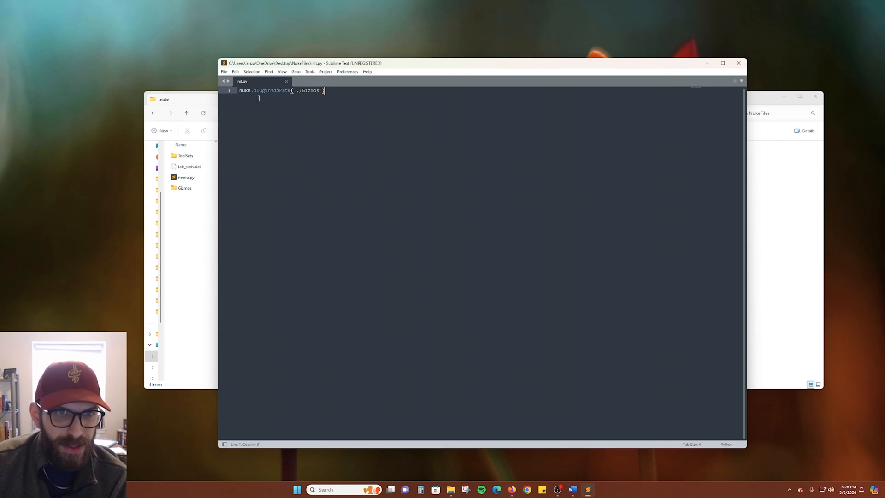
# Point pluginAddPath at './Gizmos', save init.py into .nuke, and place TestingGizmo above Viewer1.
pyautogui.doubleClick(273, 90)
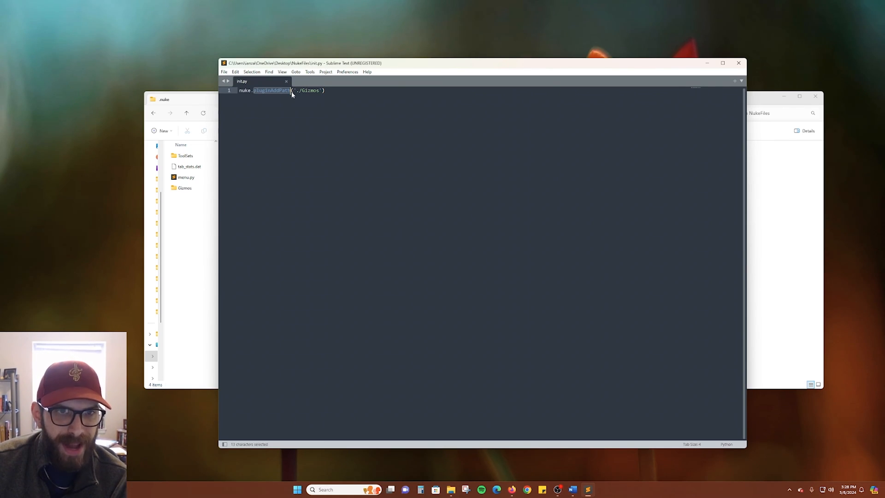
pyautogui.doubleClick(280, 91)
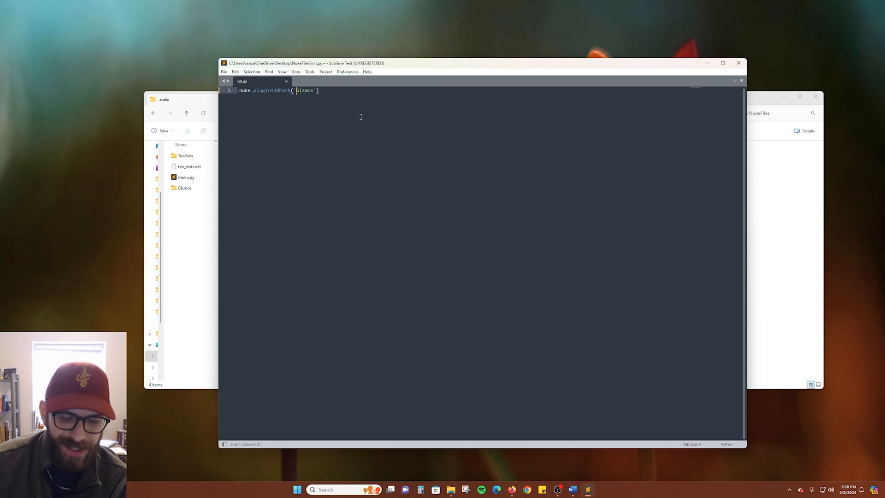
pyautogui.write('./')
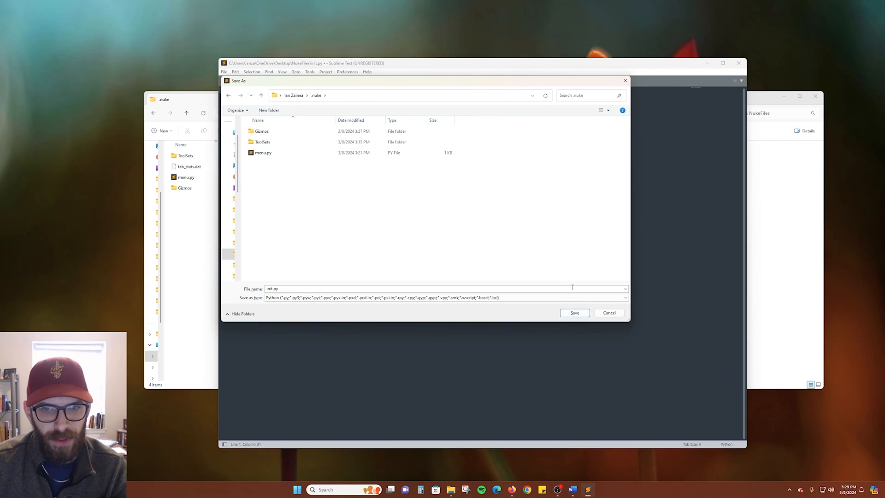
pyautogui.click(305, 489)
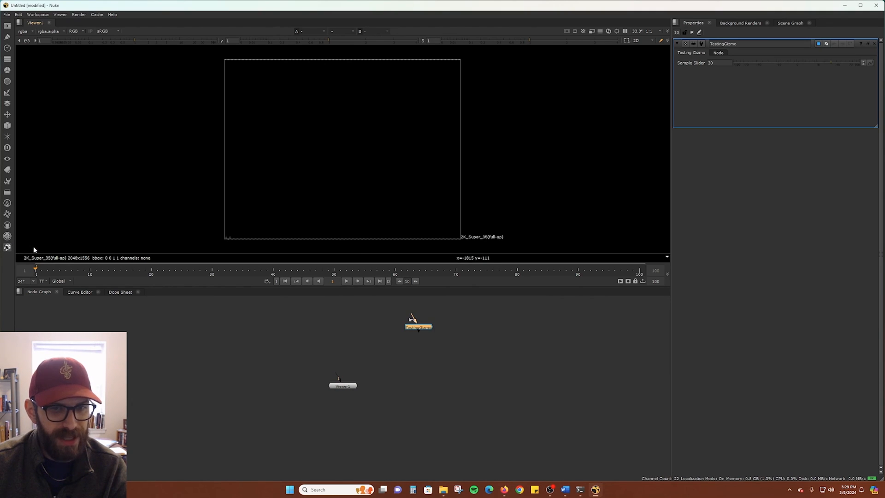
pyautogui.moveTo(418, 326); pyautogui.dragTo(341, 330)
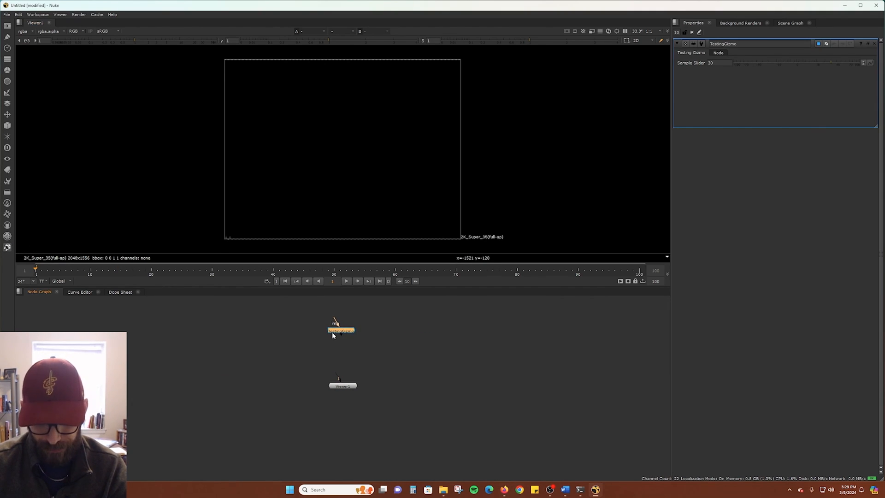